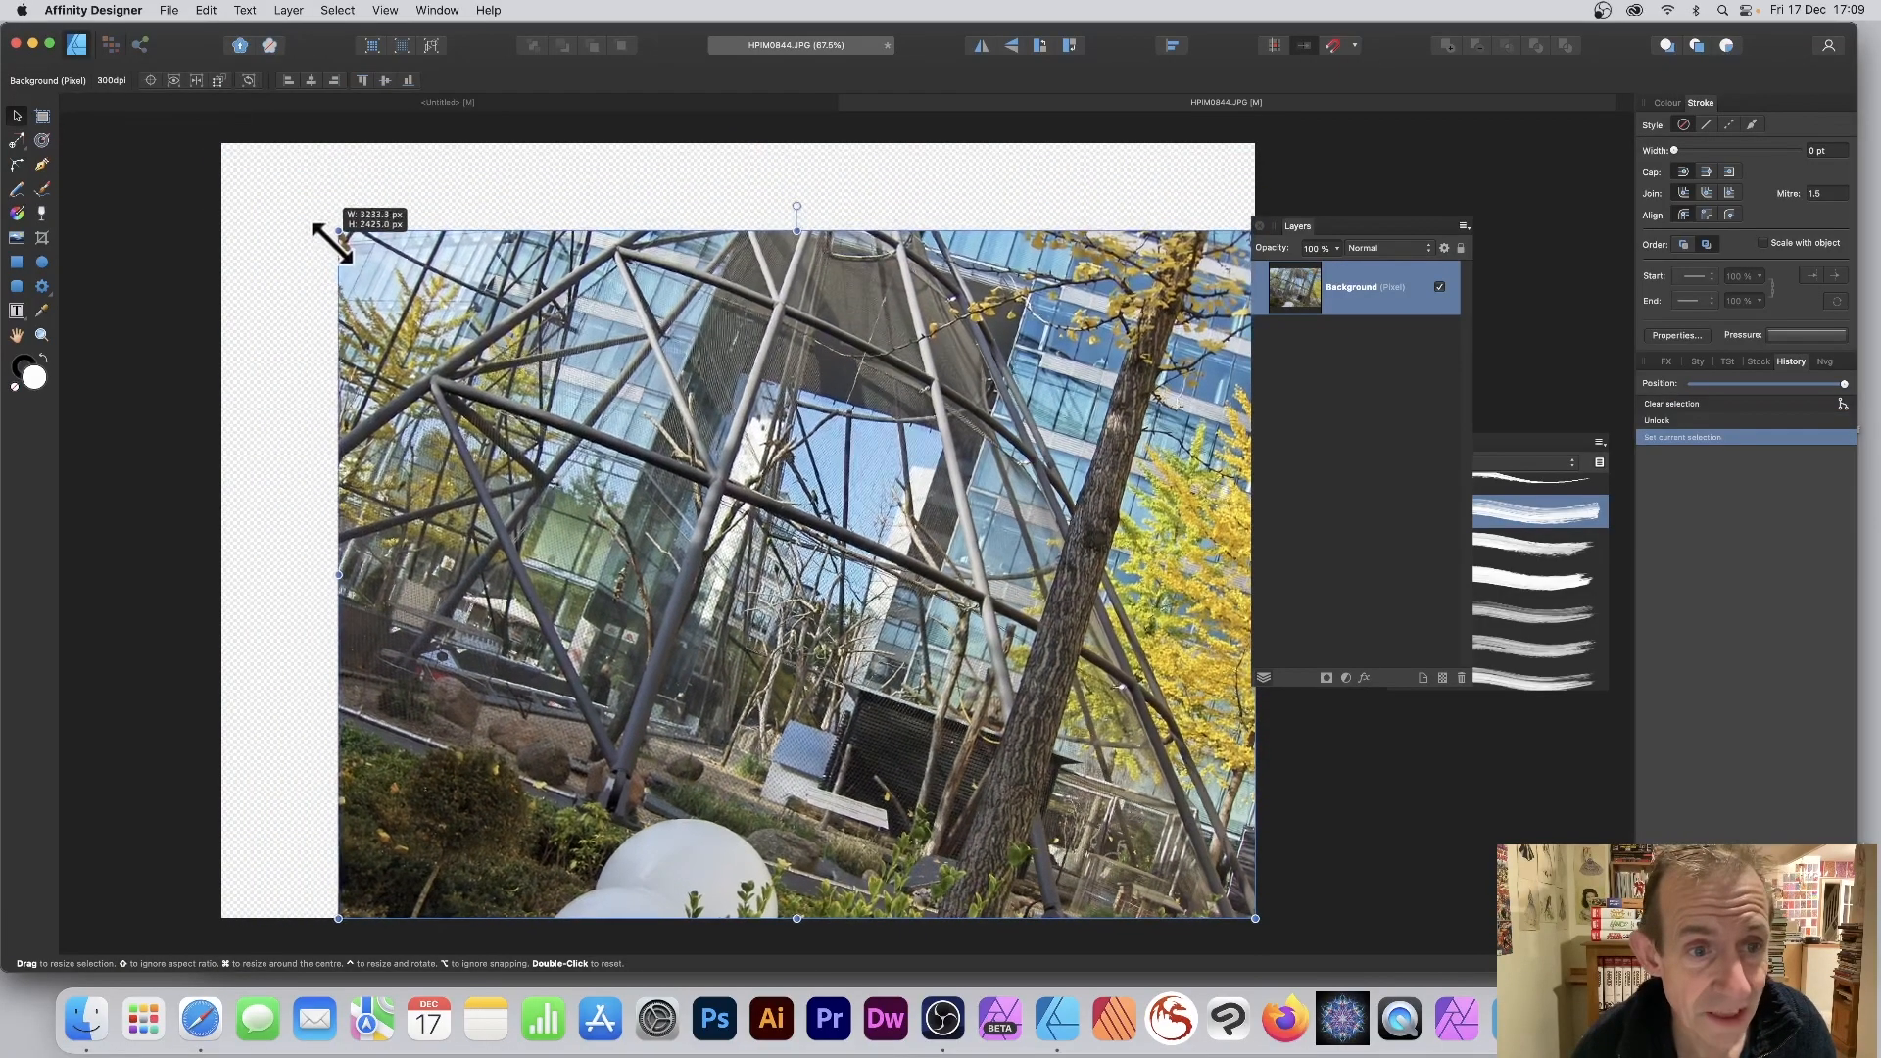
# - Scale the background photo down from its corner so it sits centred with margins
pyautogui.moveTo(340, 231); pyautogui.dragTo(294, 196)
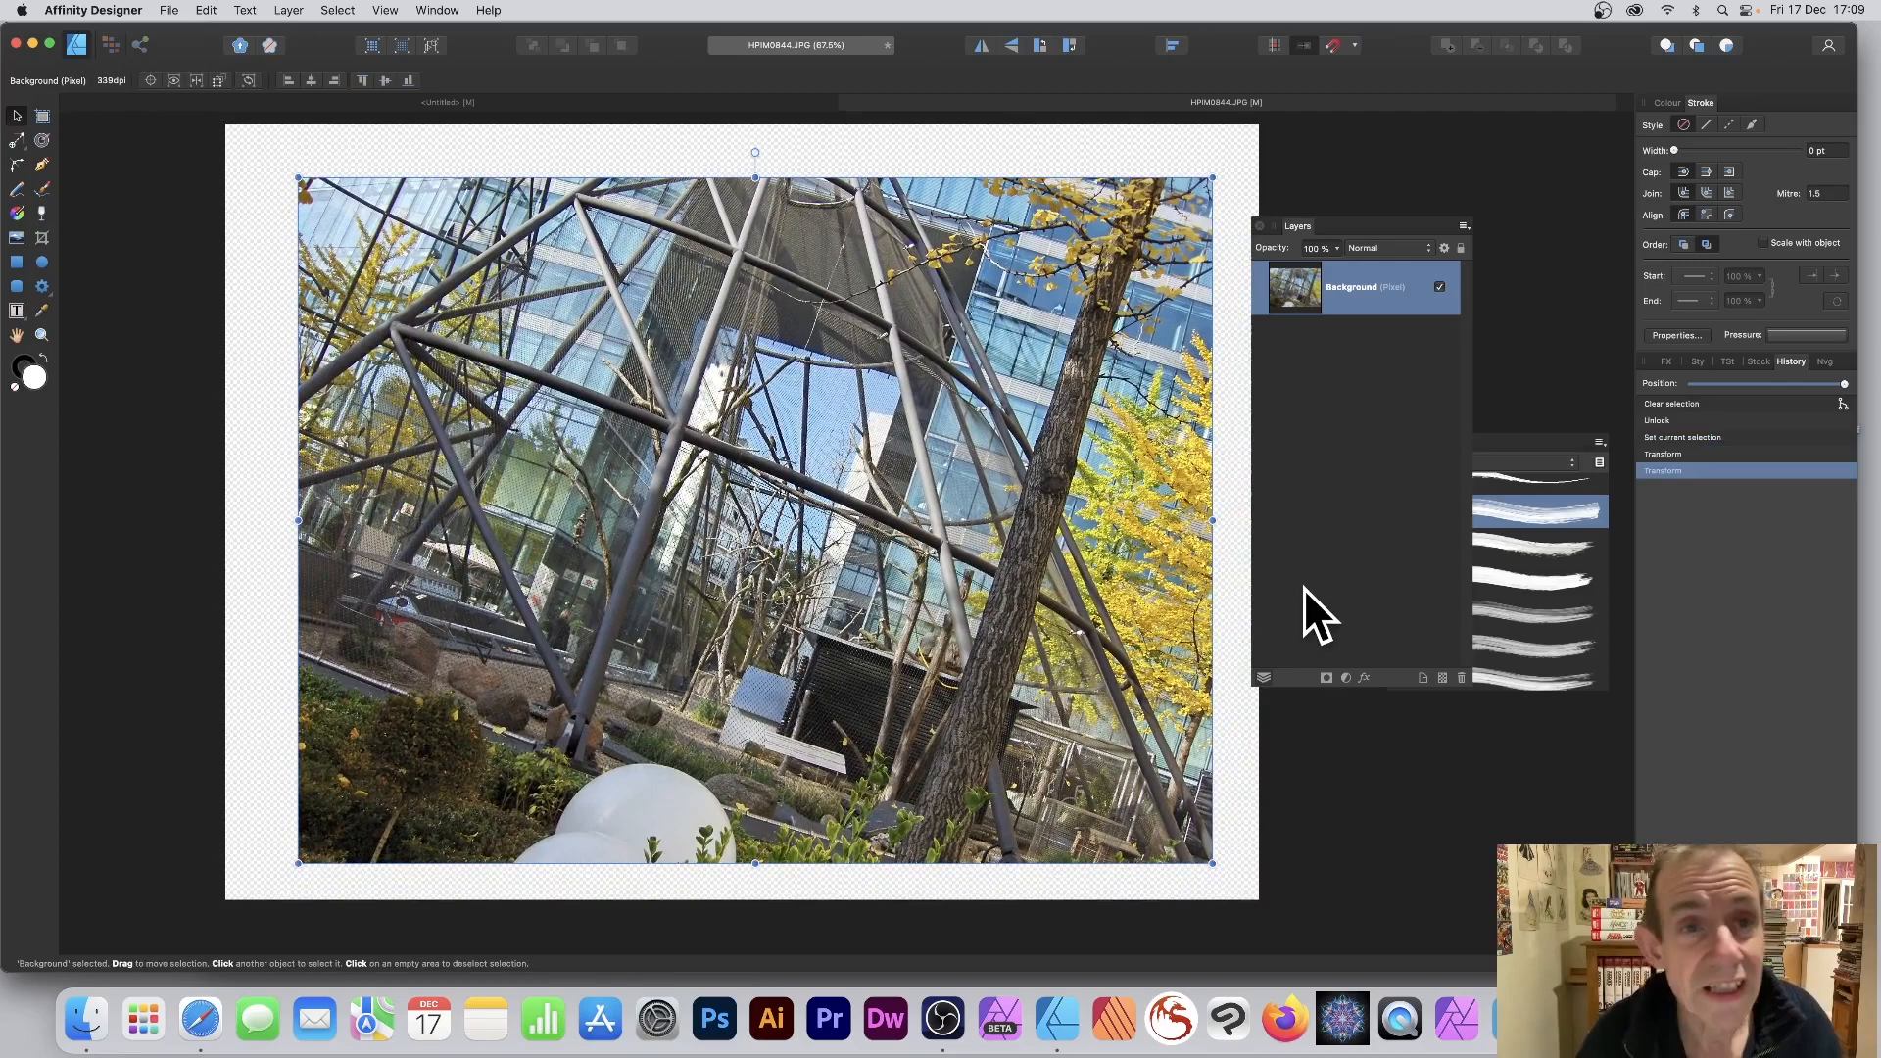
pyautogui.moveTo(1458, 615)
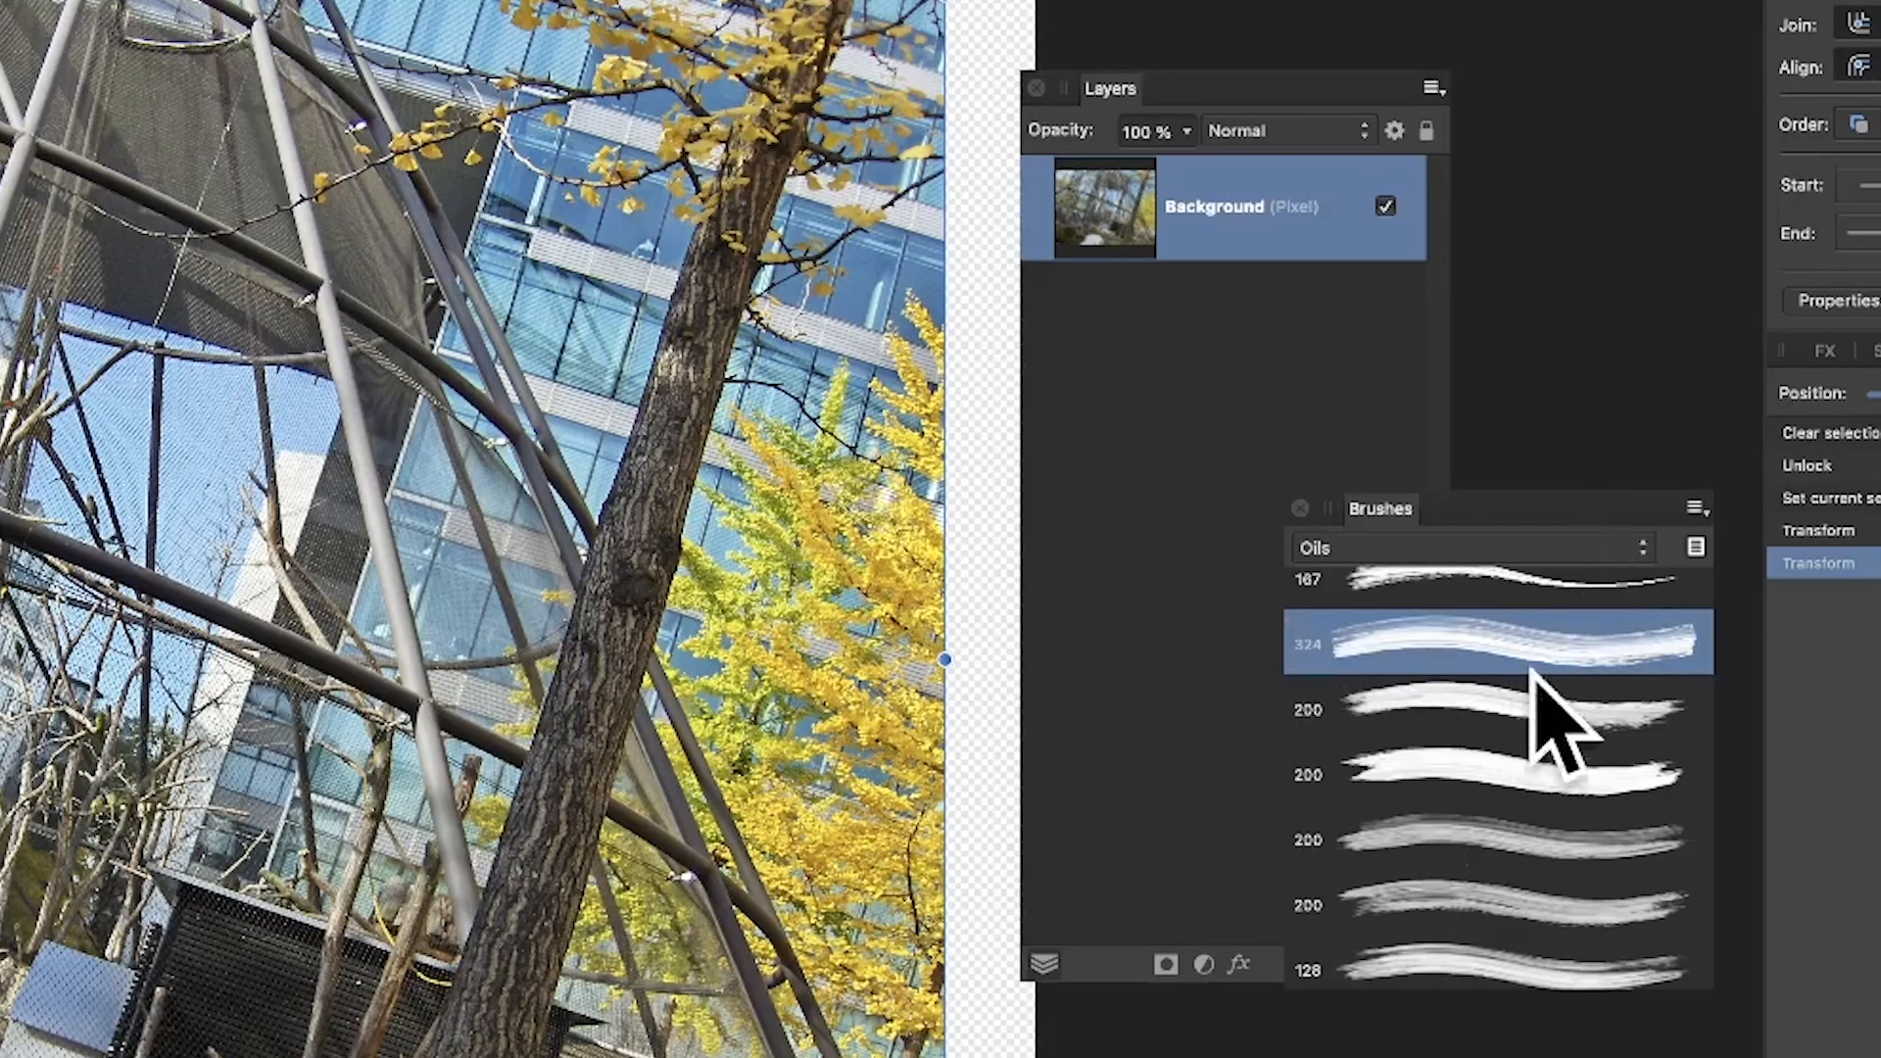
# - Pick a broad brush from the Oils category in the Brushes panel
pyautogui.click(1495, 709)
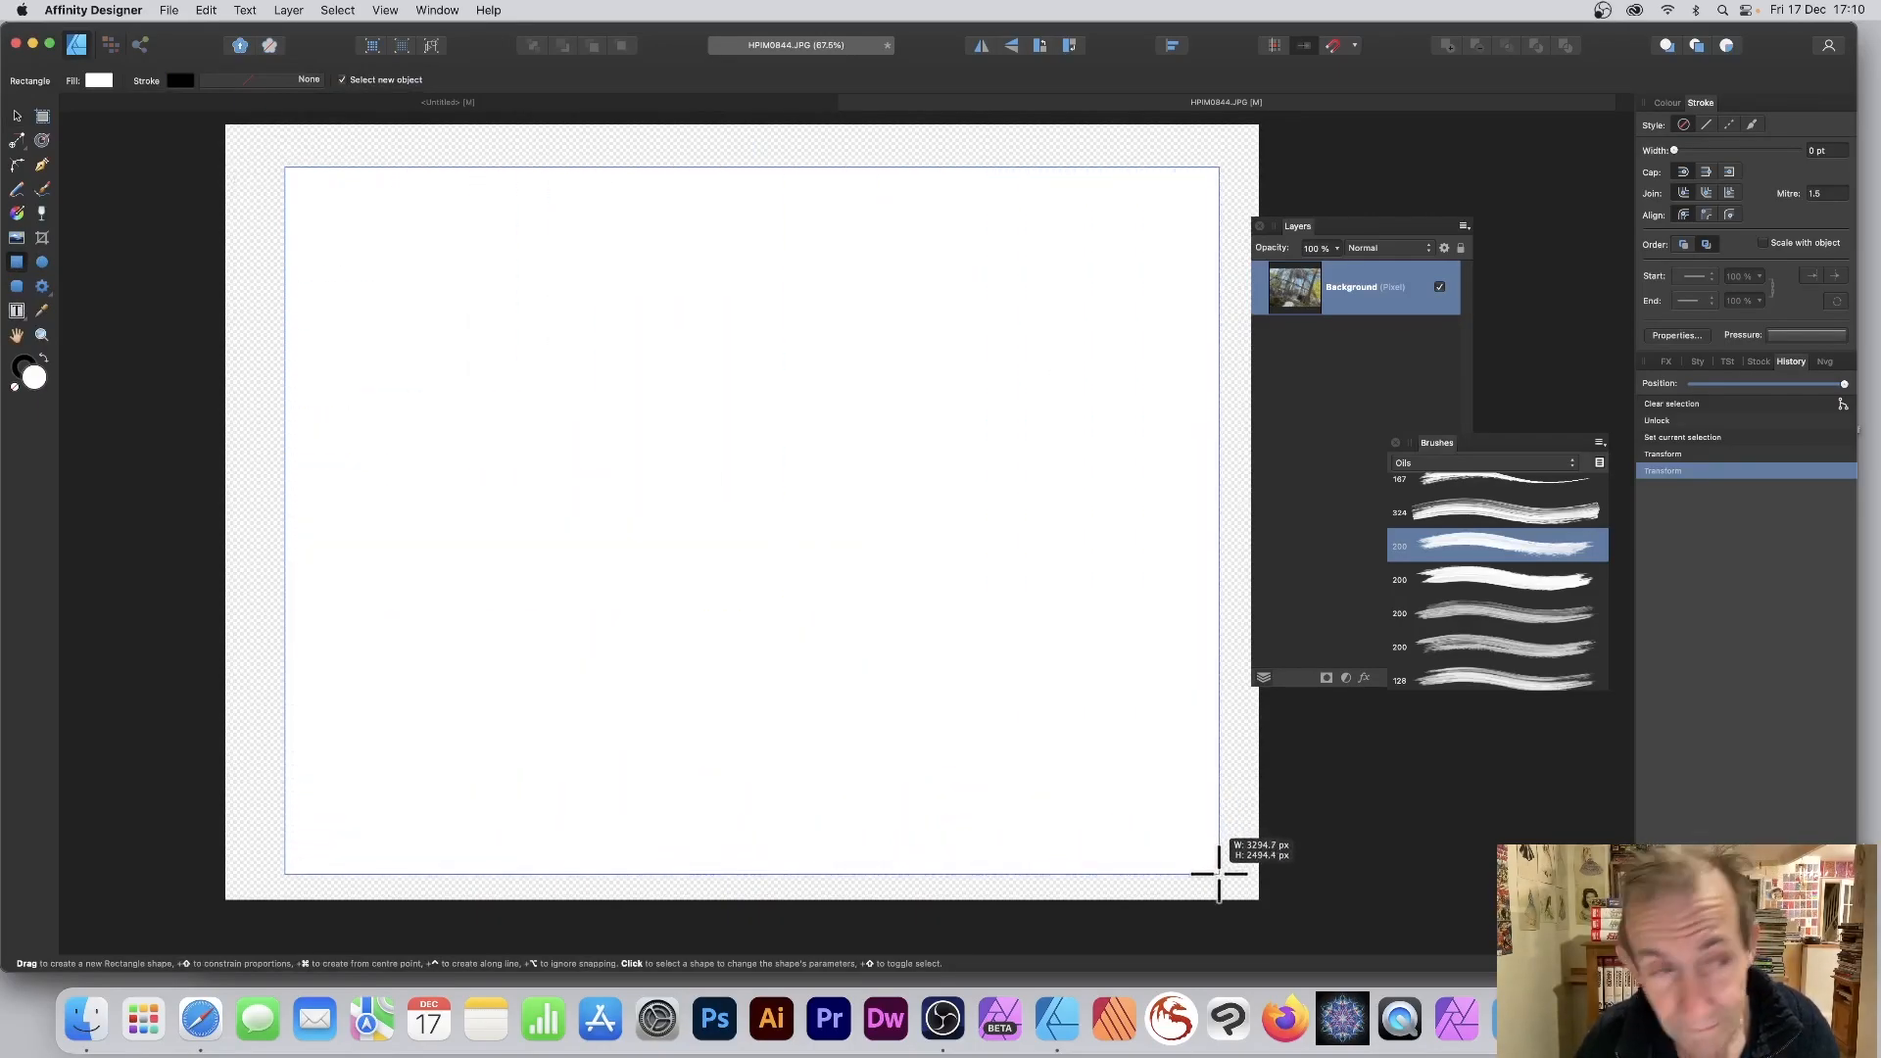
# - Drag out a rectangle covering the photo area
pyautogui.moveTo(284, 166); pyautogui.dragTo(1218, 873)
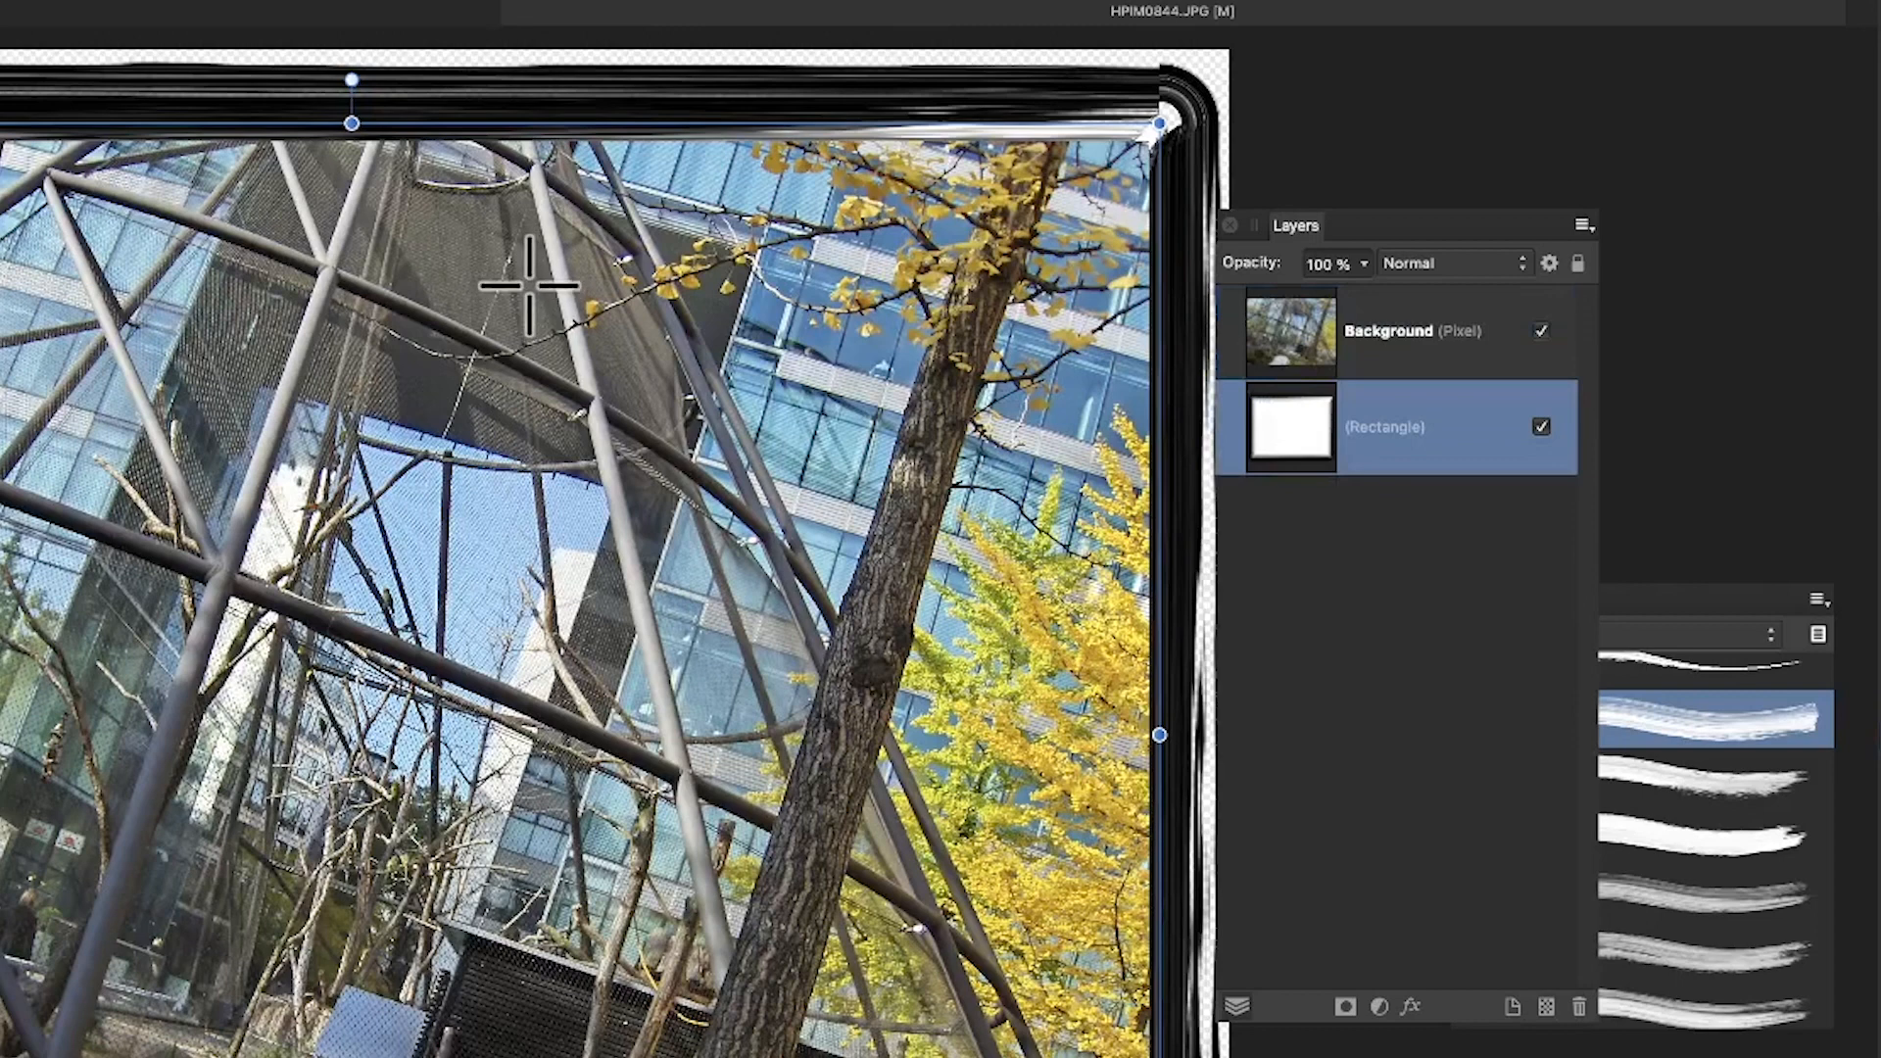
pyautogui.moveTo(236, 20)
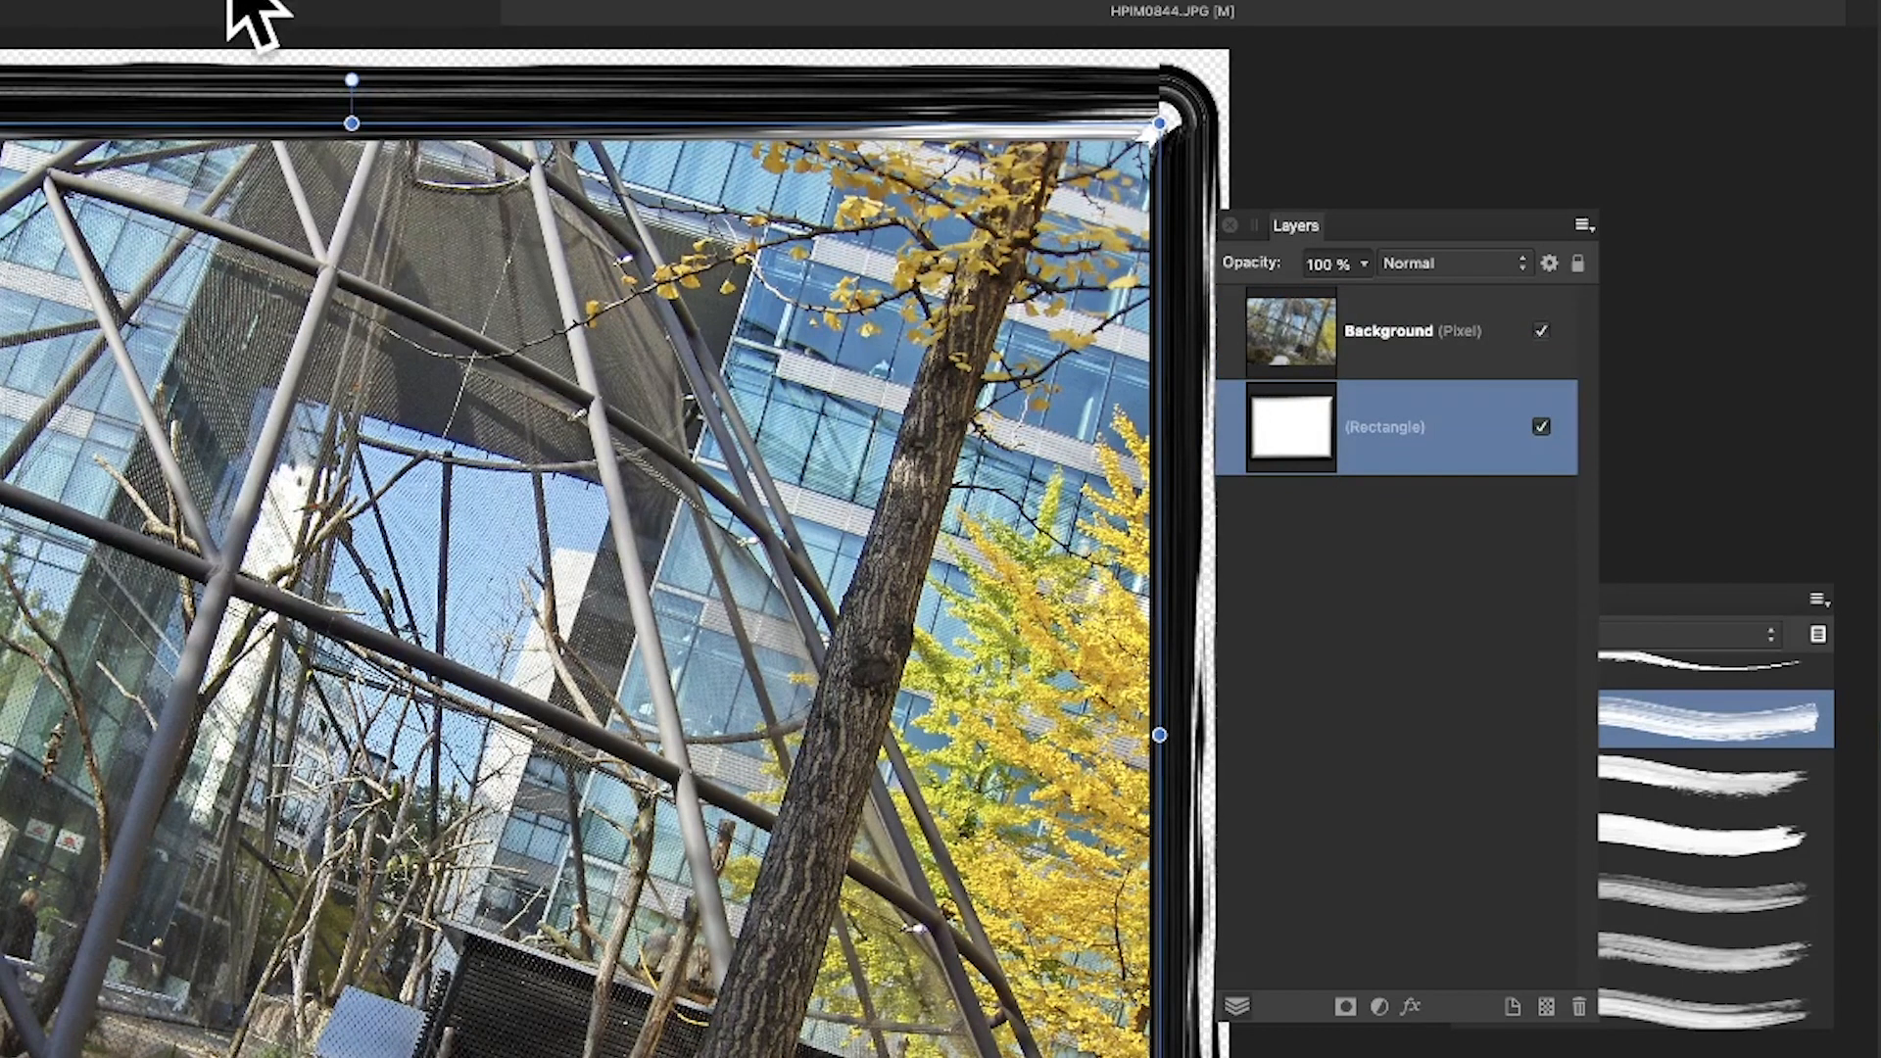
pyautogui.moveTo(1357, 444)
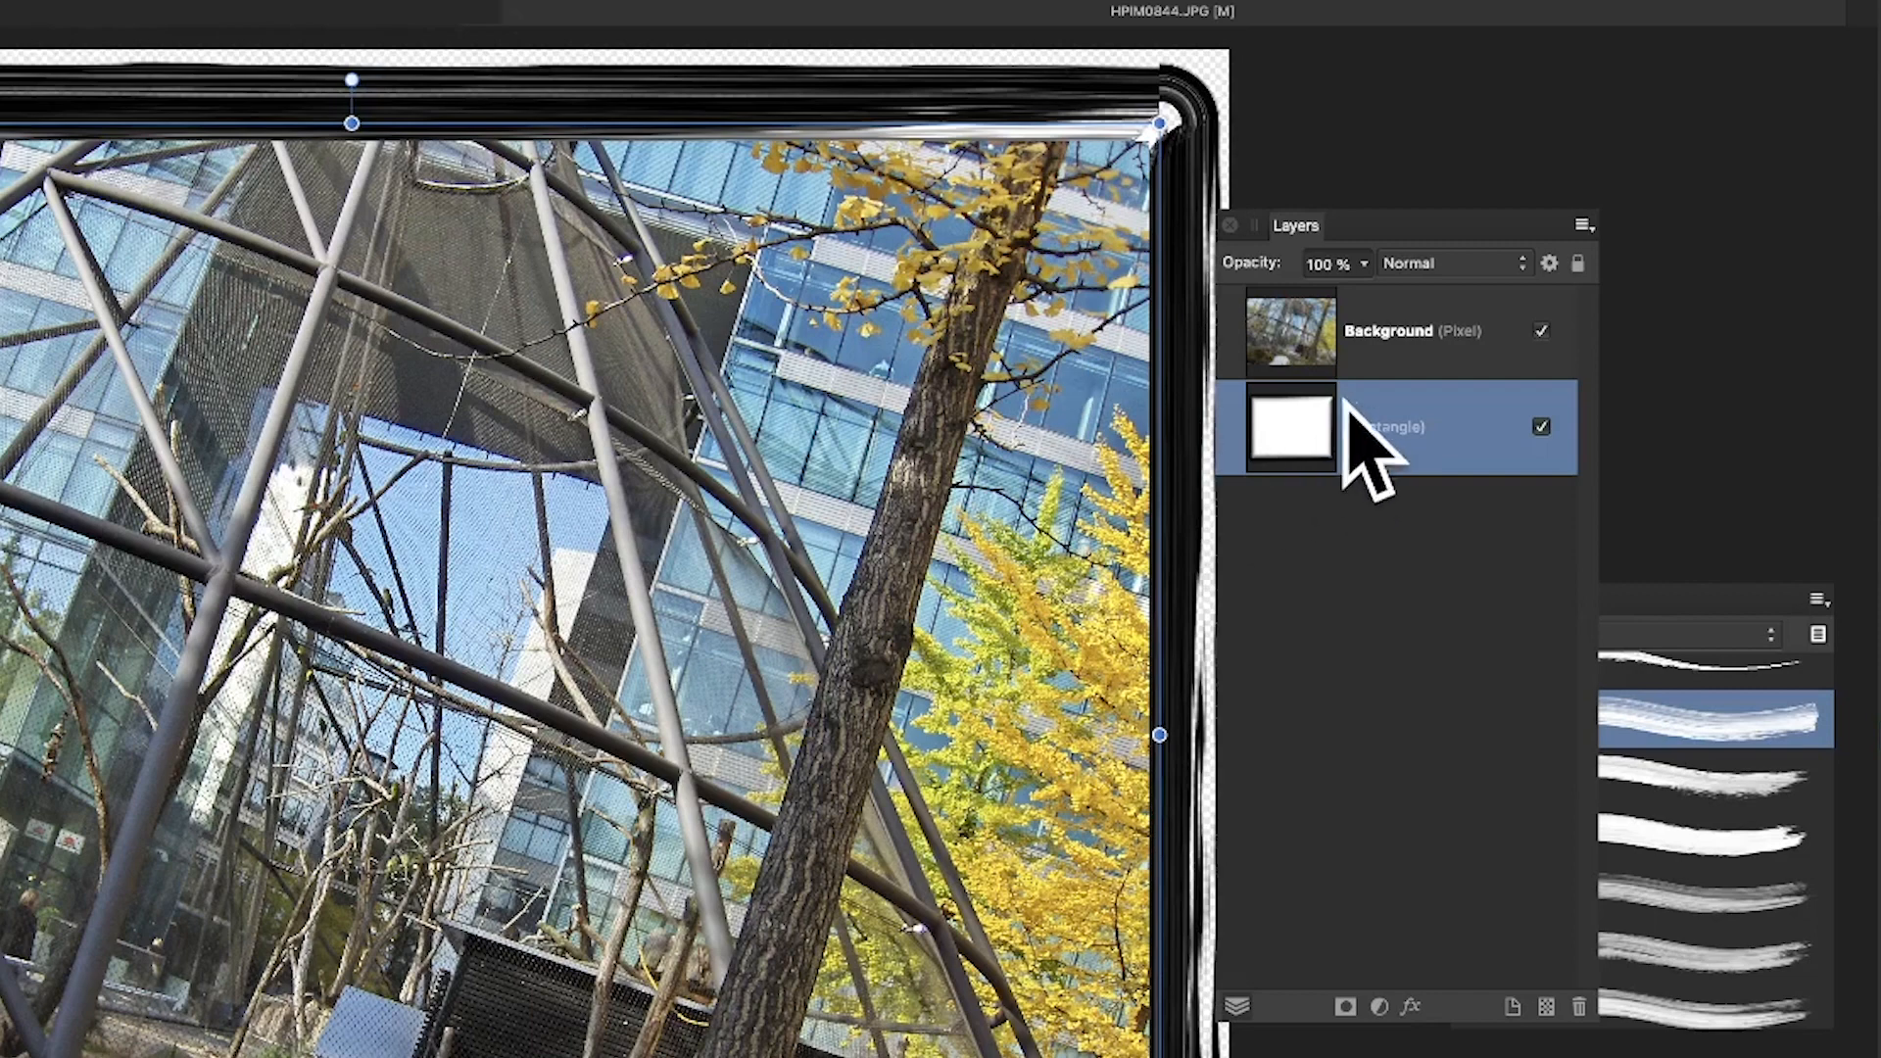
pyautogui.click(1411, 330)
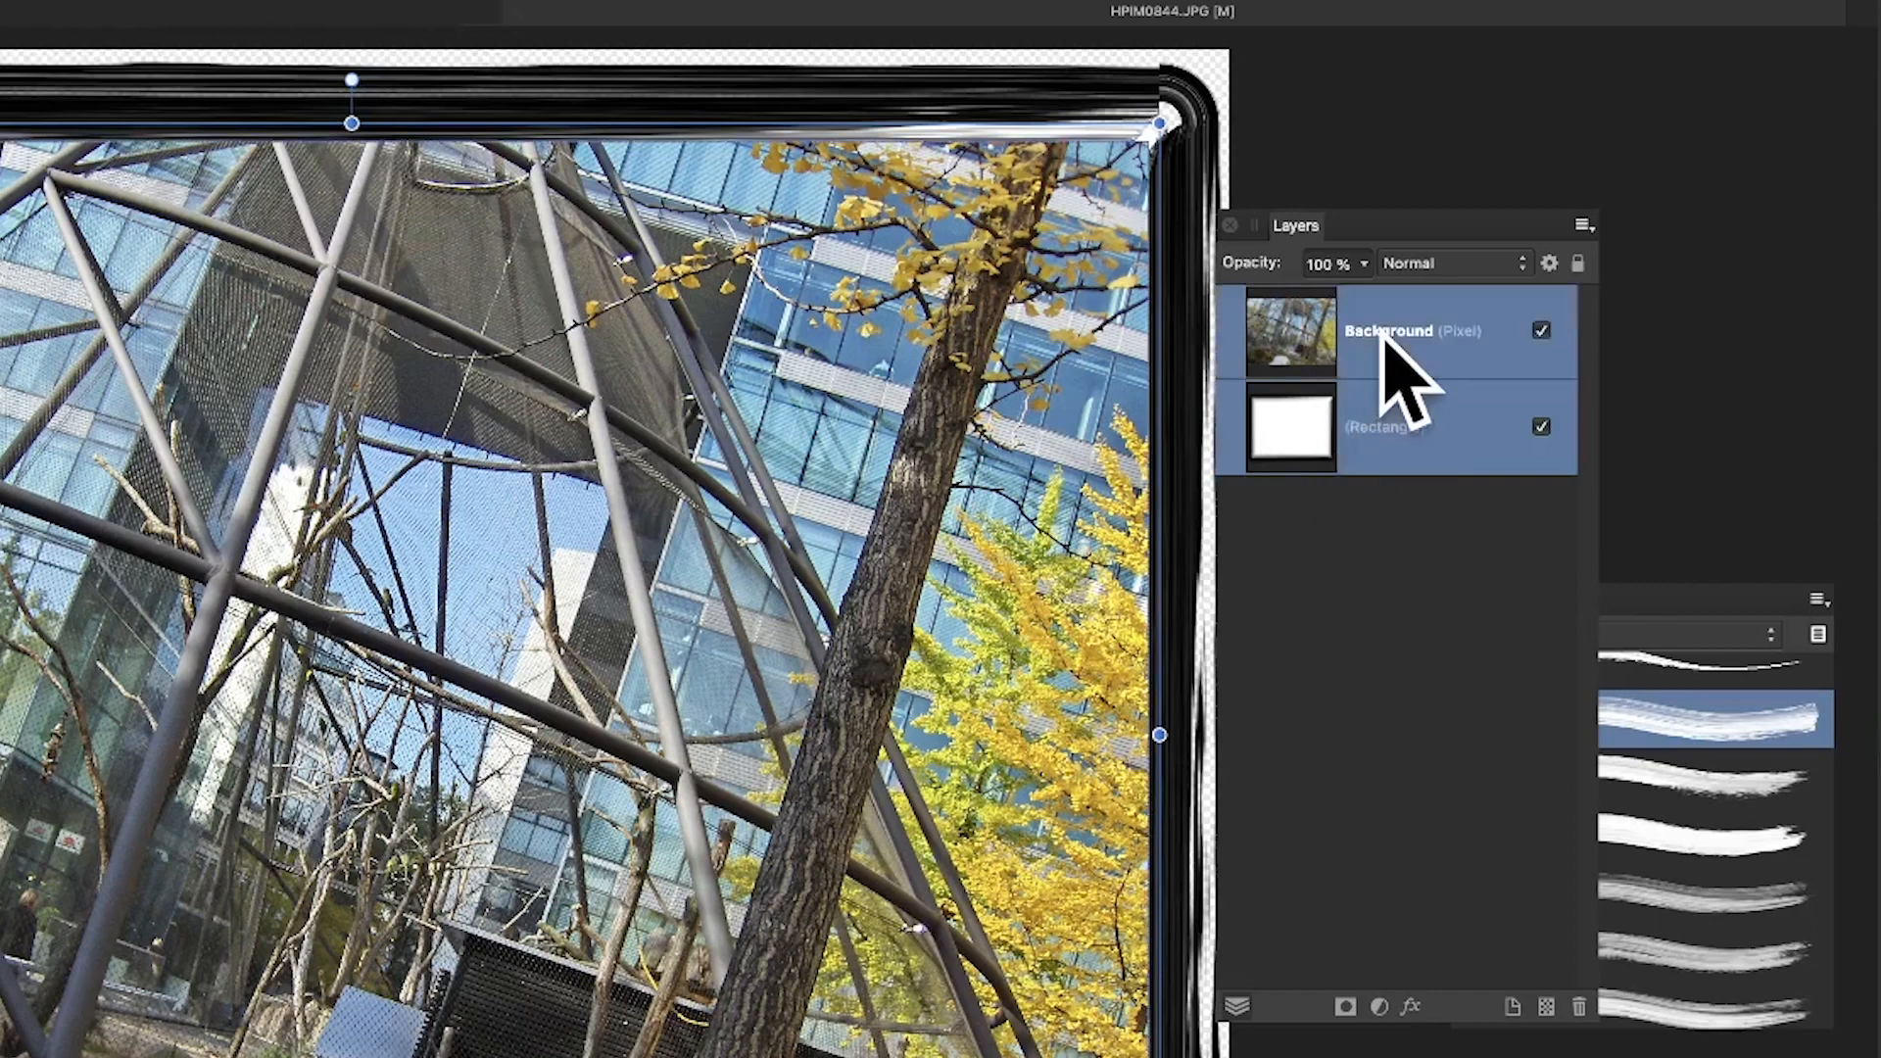
pyautogui.rightClick(1392, 333)
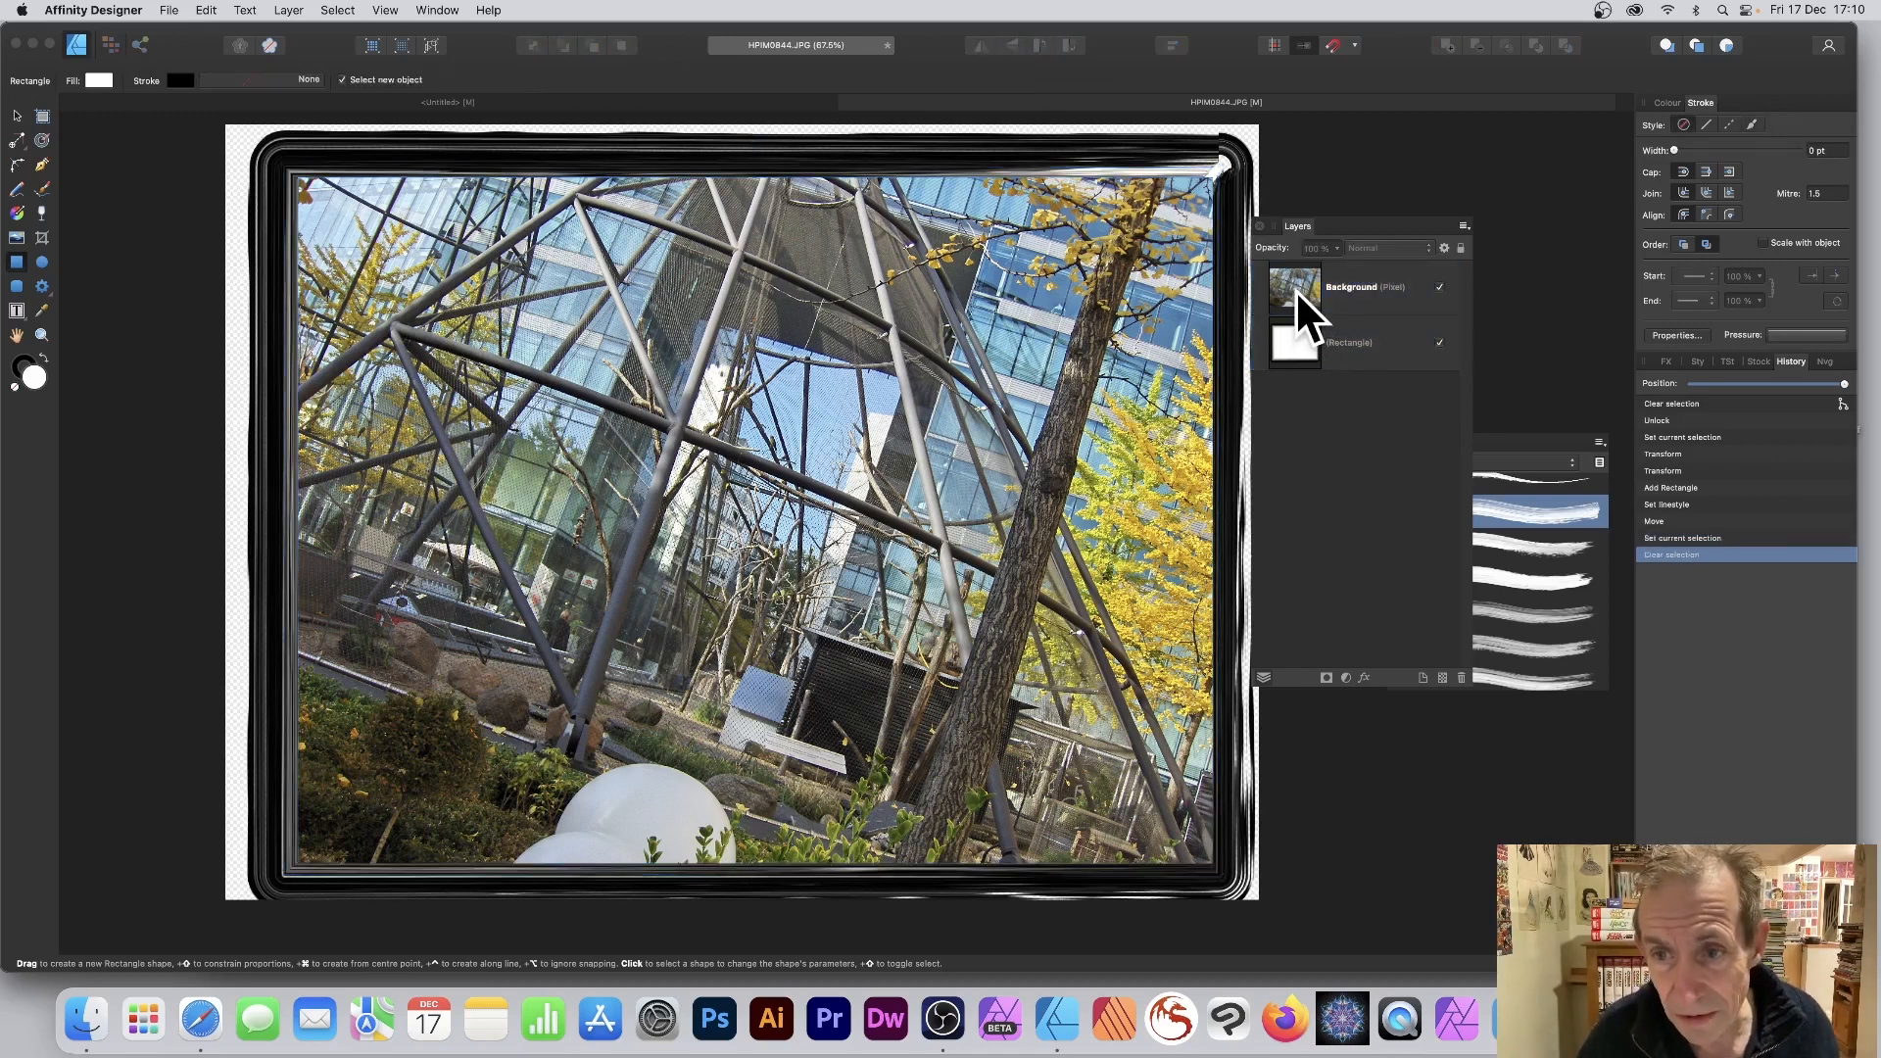
pyautogui.click(1362, 342)
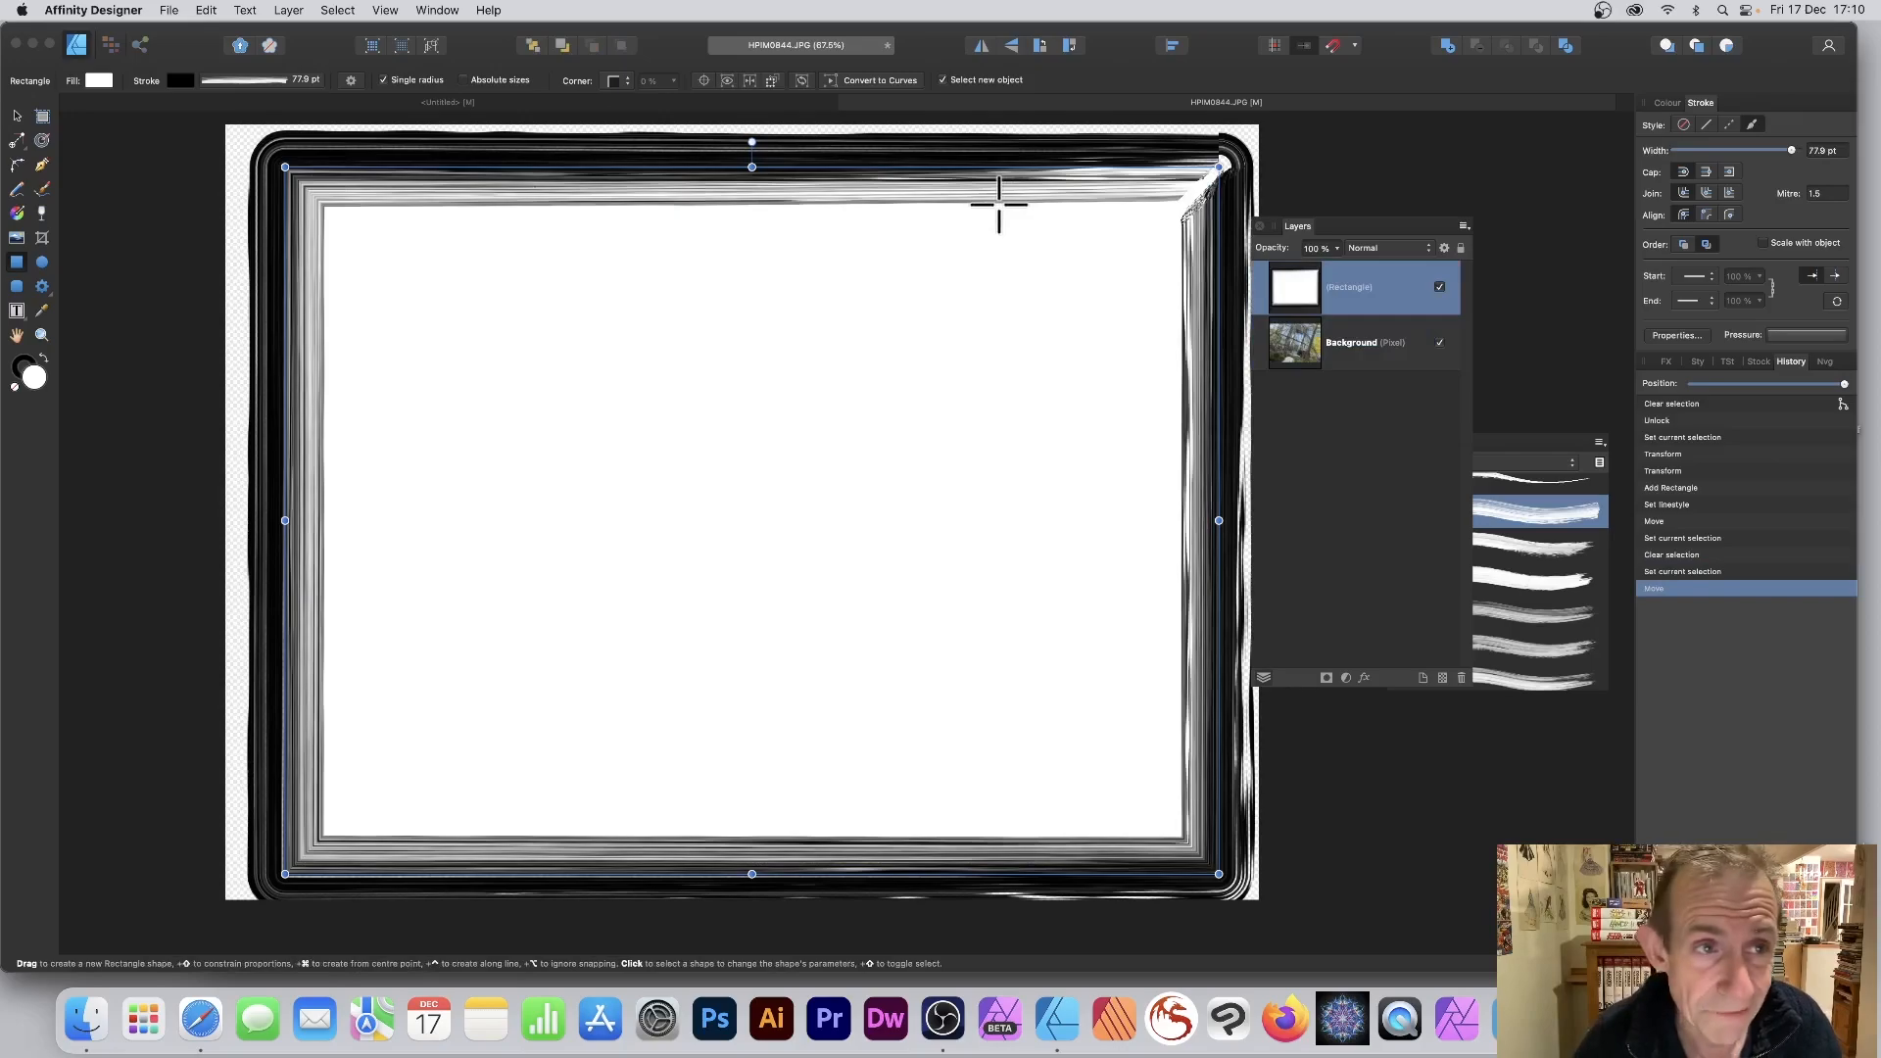
# - Open the Layer menu for the brush-bordered rectangle
pyautogui.click(471, 20)
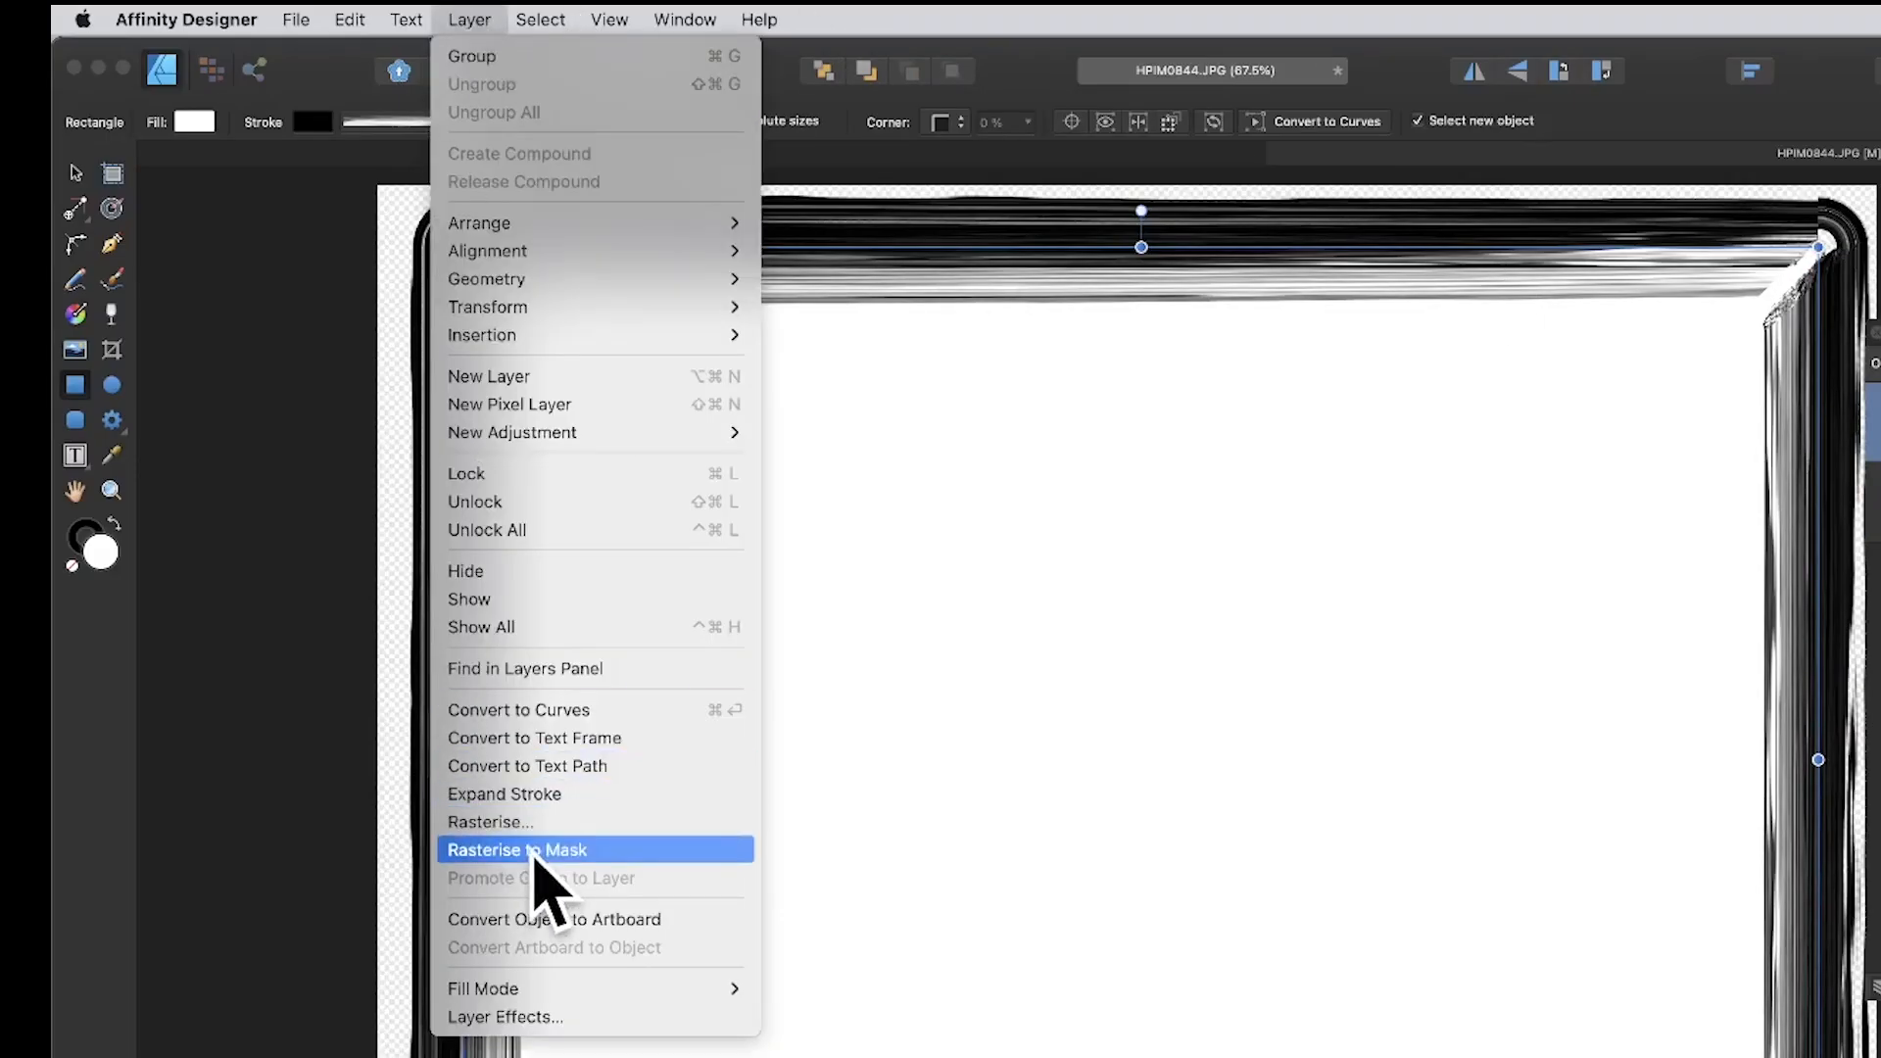
pyautogui.click(517, 849)
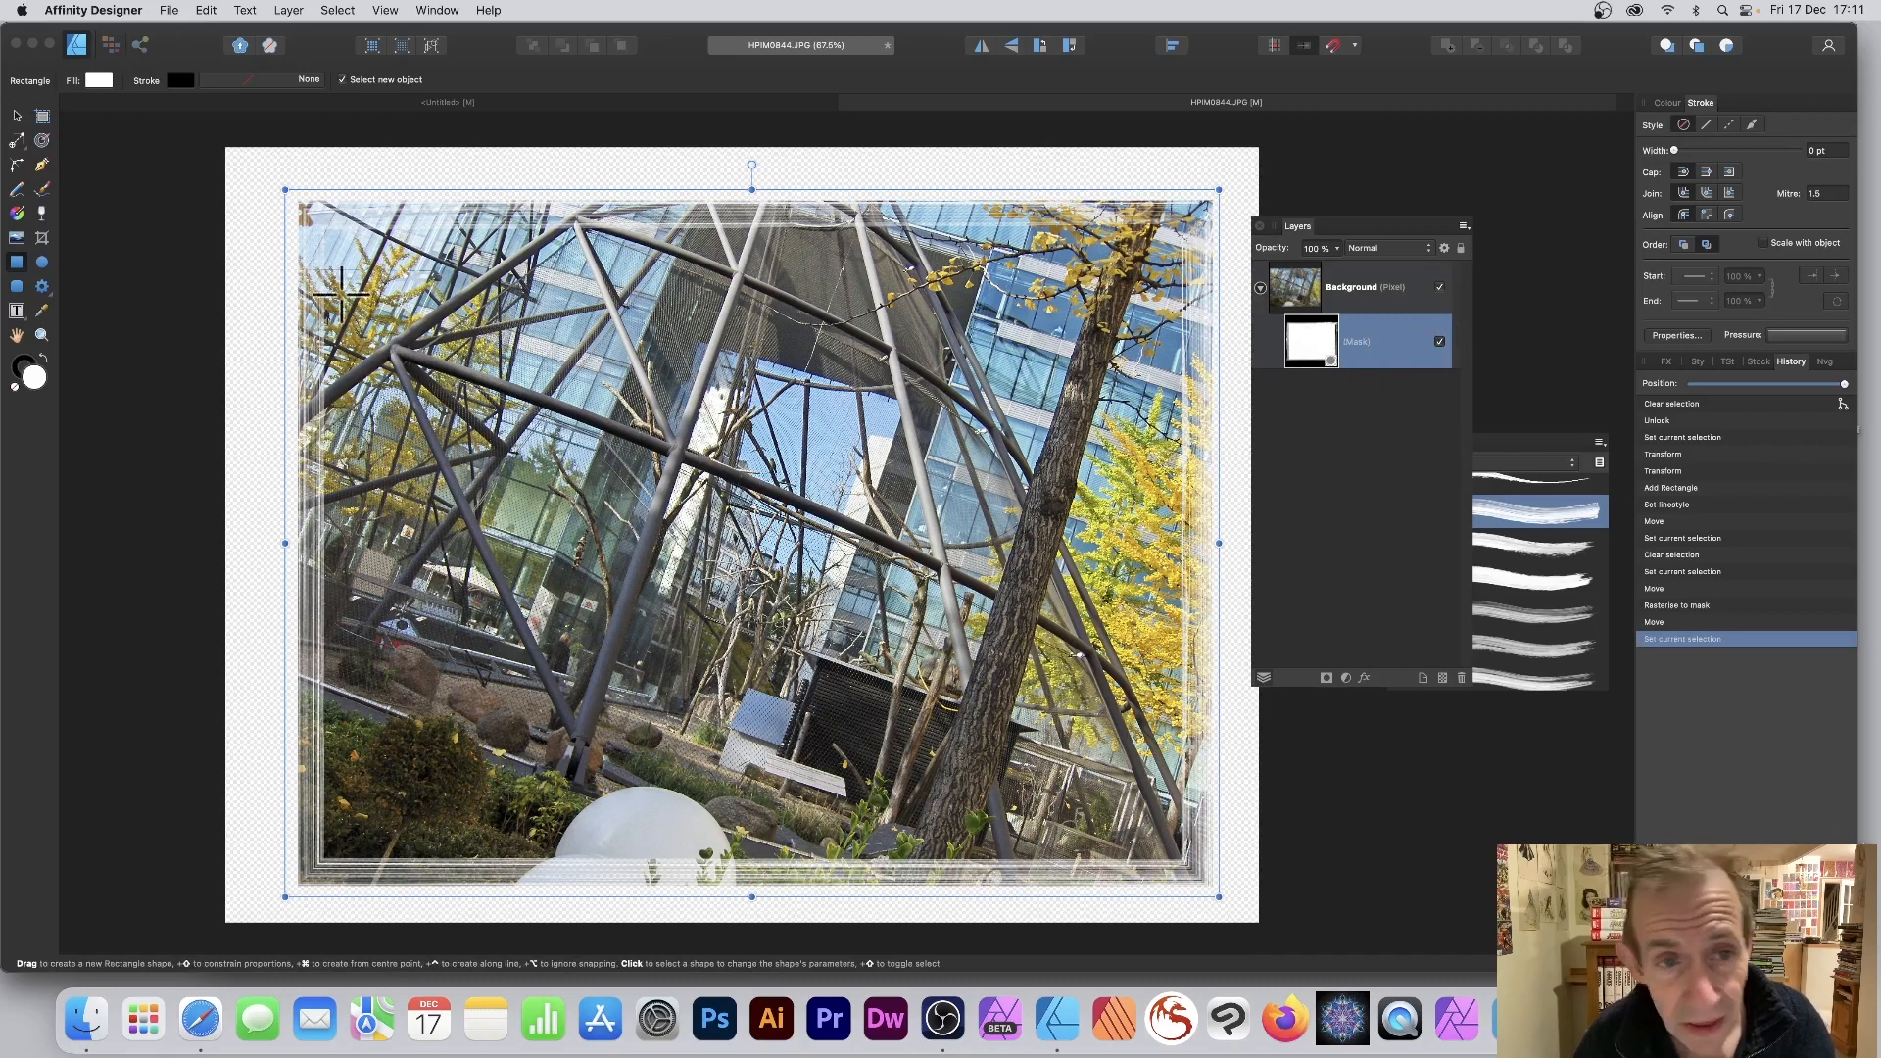
pyautogui.moveTo(202, 183)
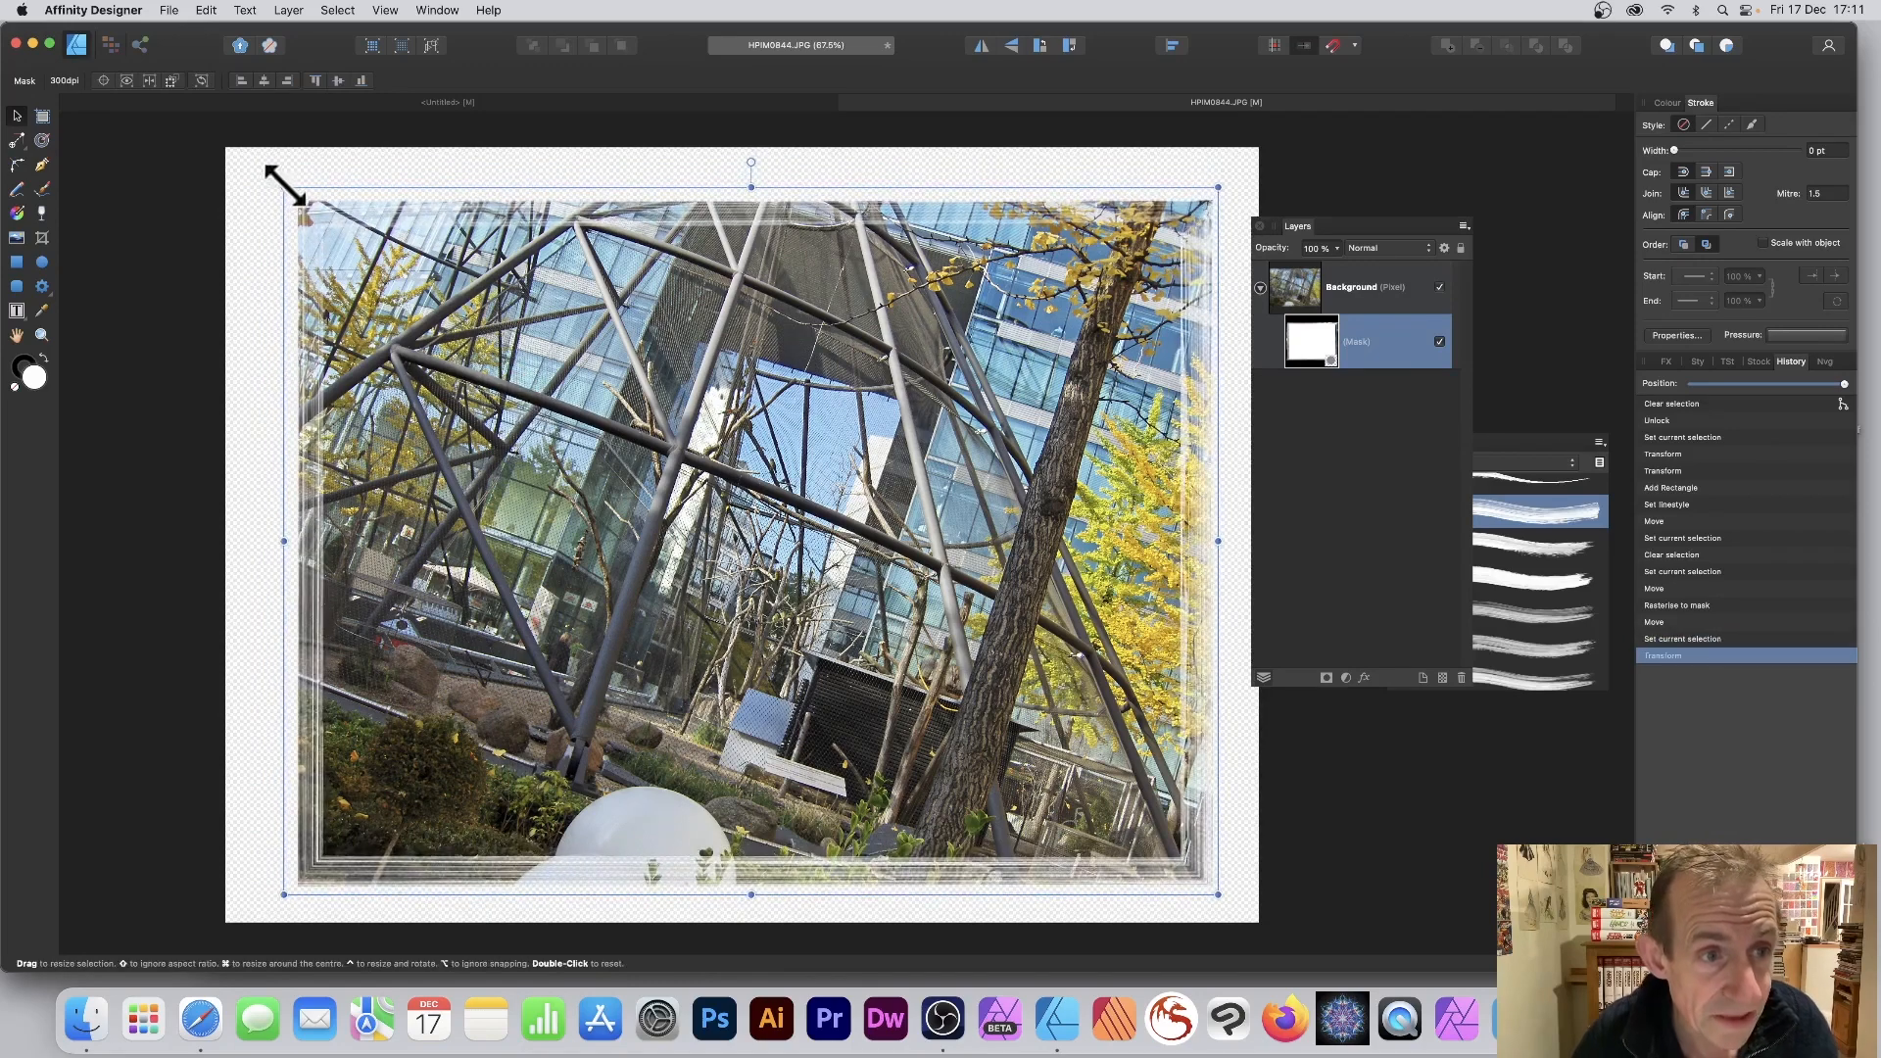
# - Drag the mask's top-left handle inward to fit the painterly edge to the photo
pyautogui.moveTo(288, 186); pyautogui.dragTo(319, 219)
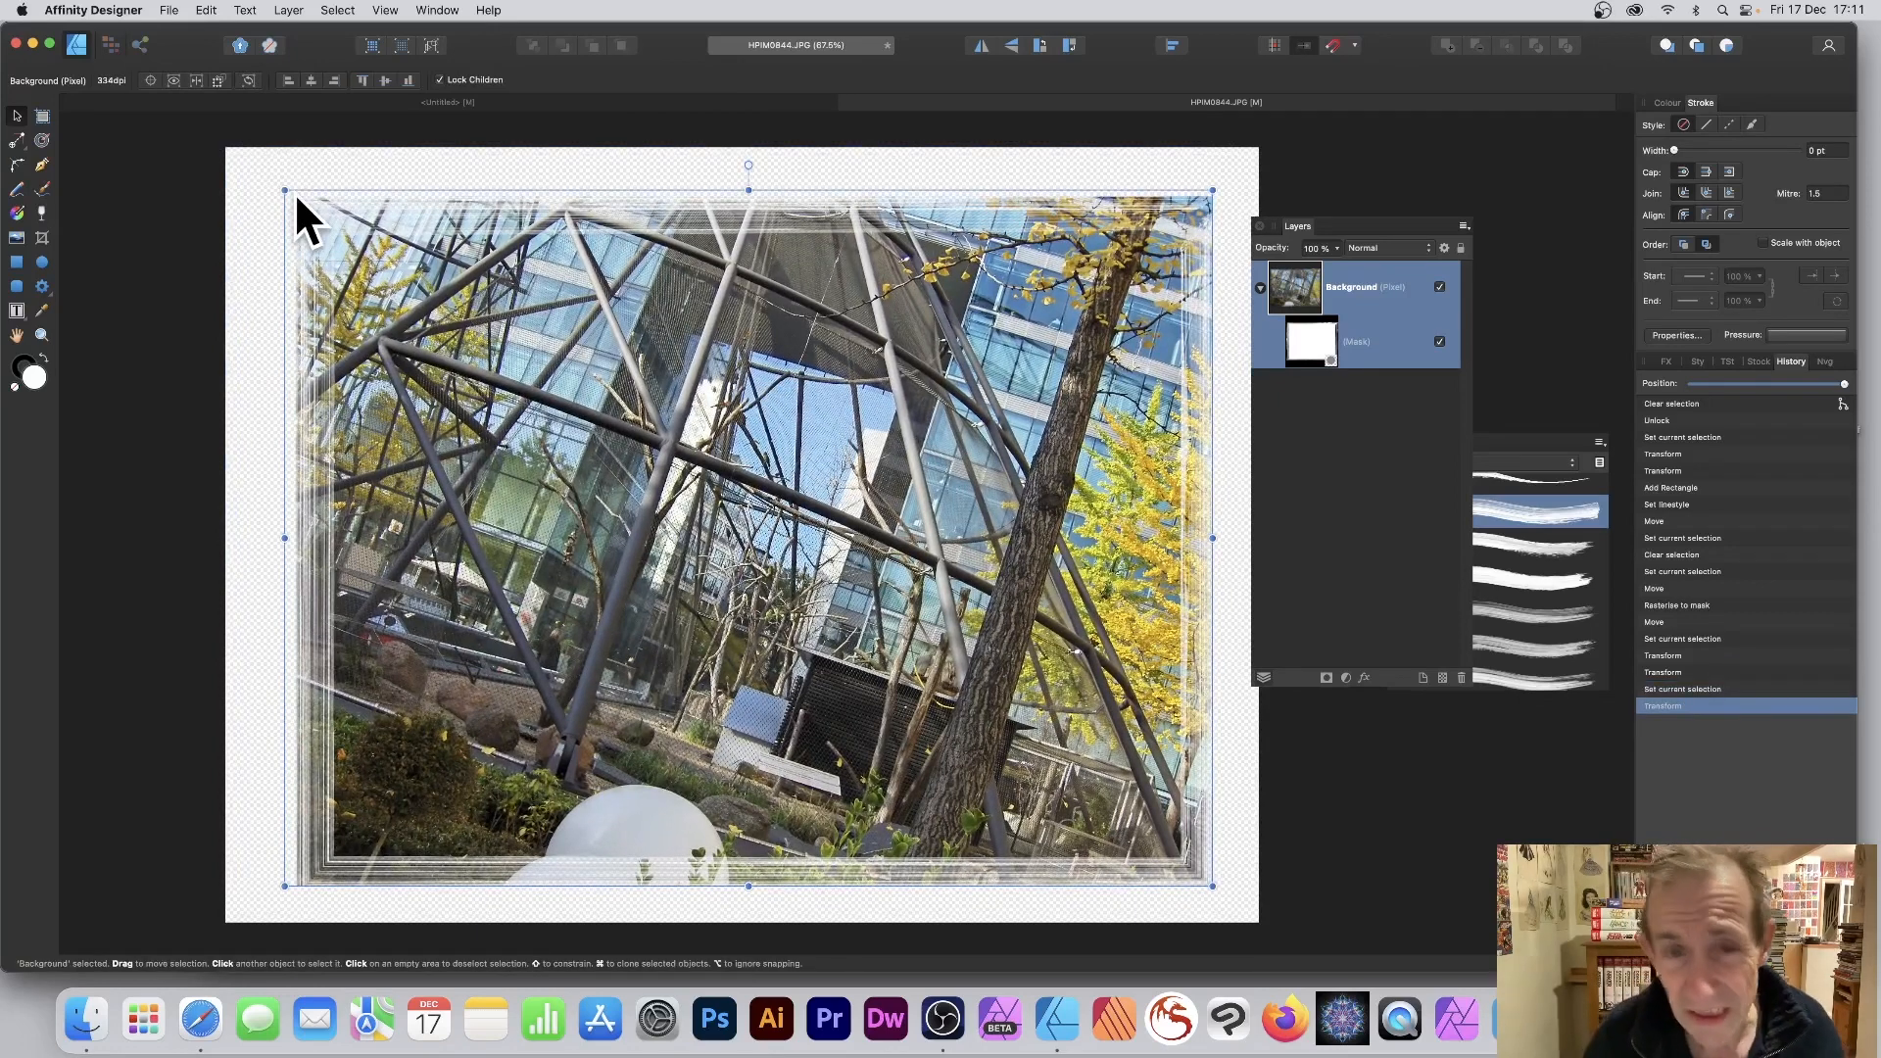
pyautogui.moveTo(1110, 659)
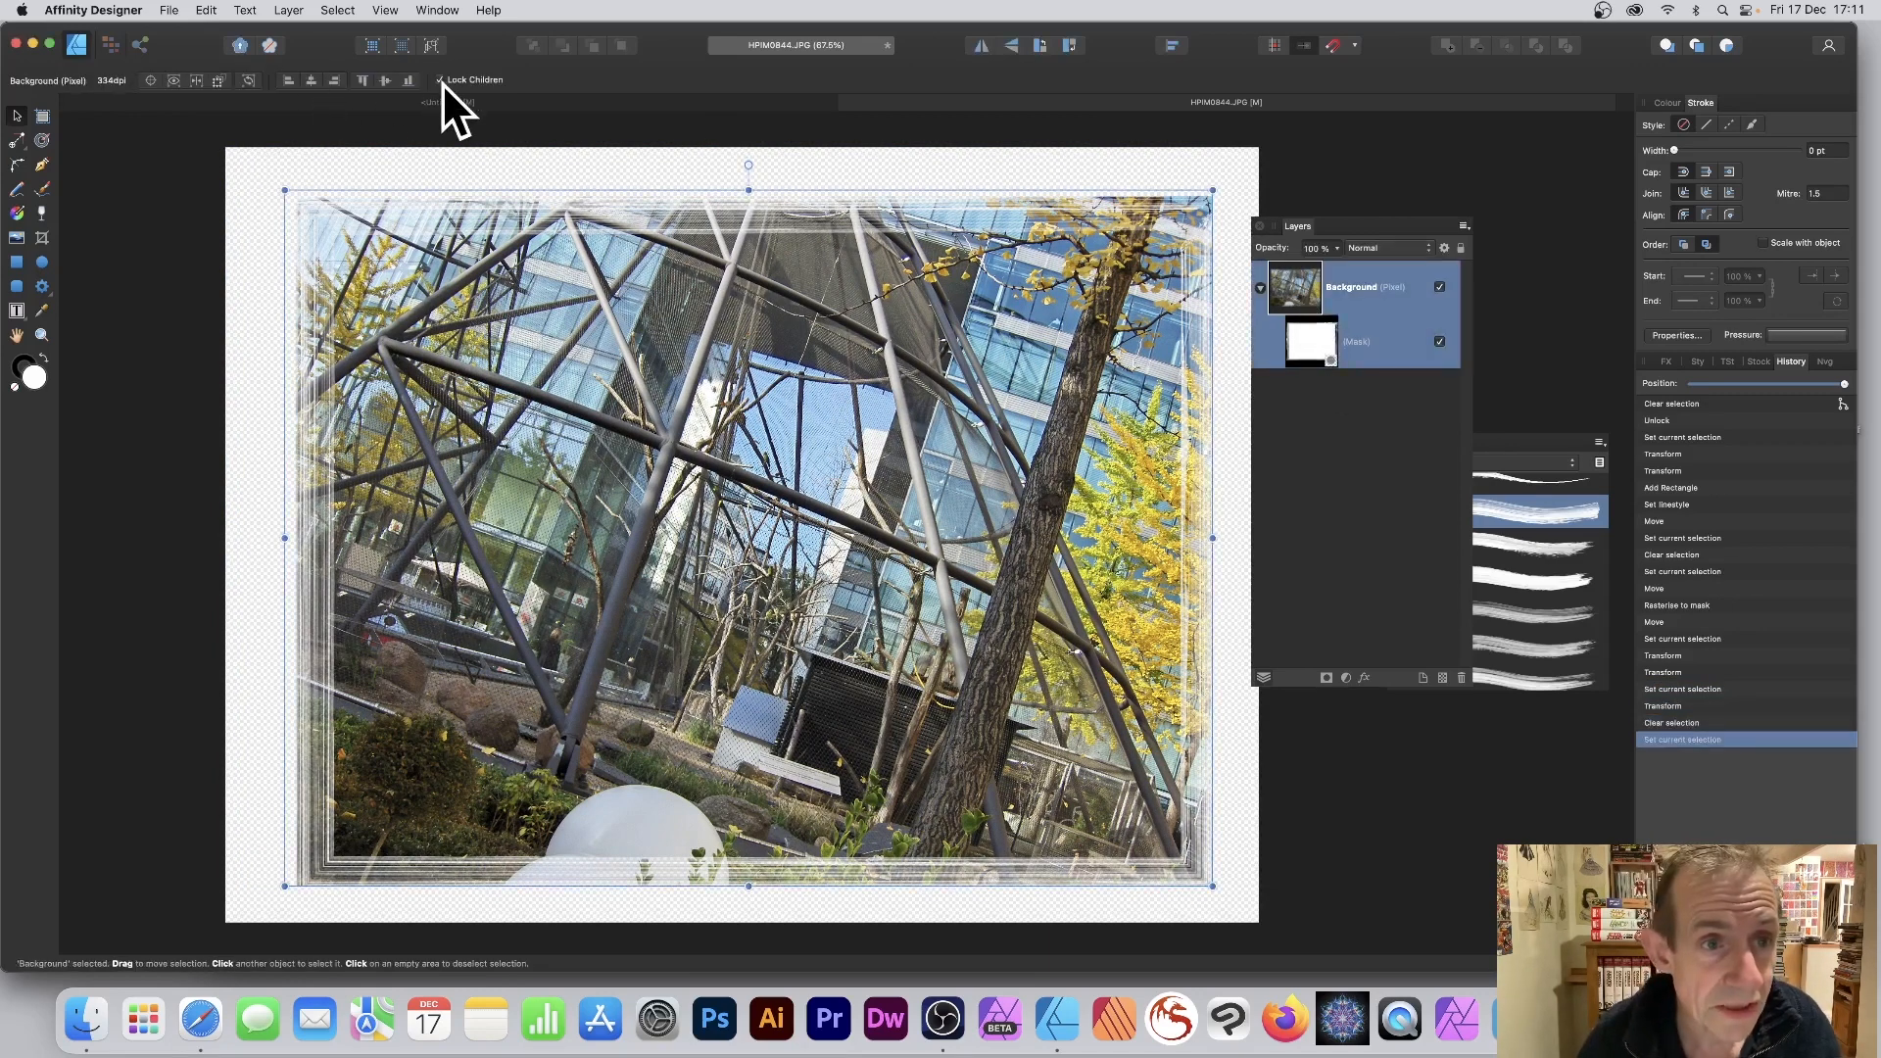
pyautogui.moveTo(1296, 304)
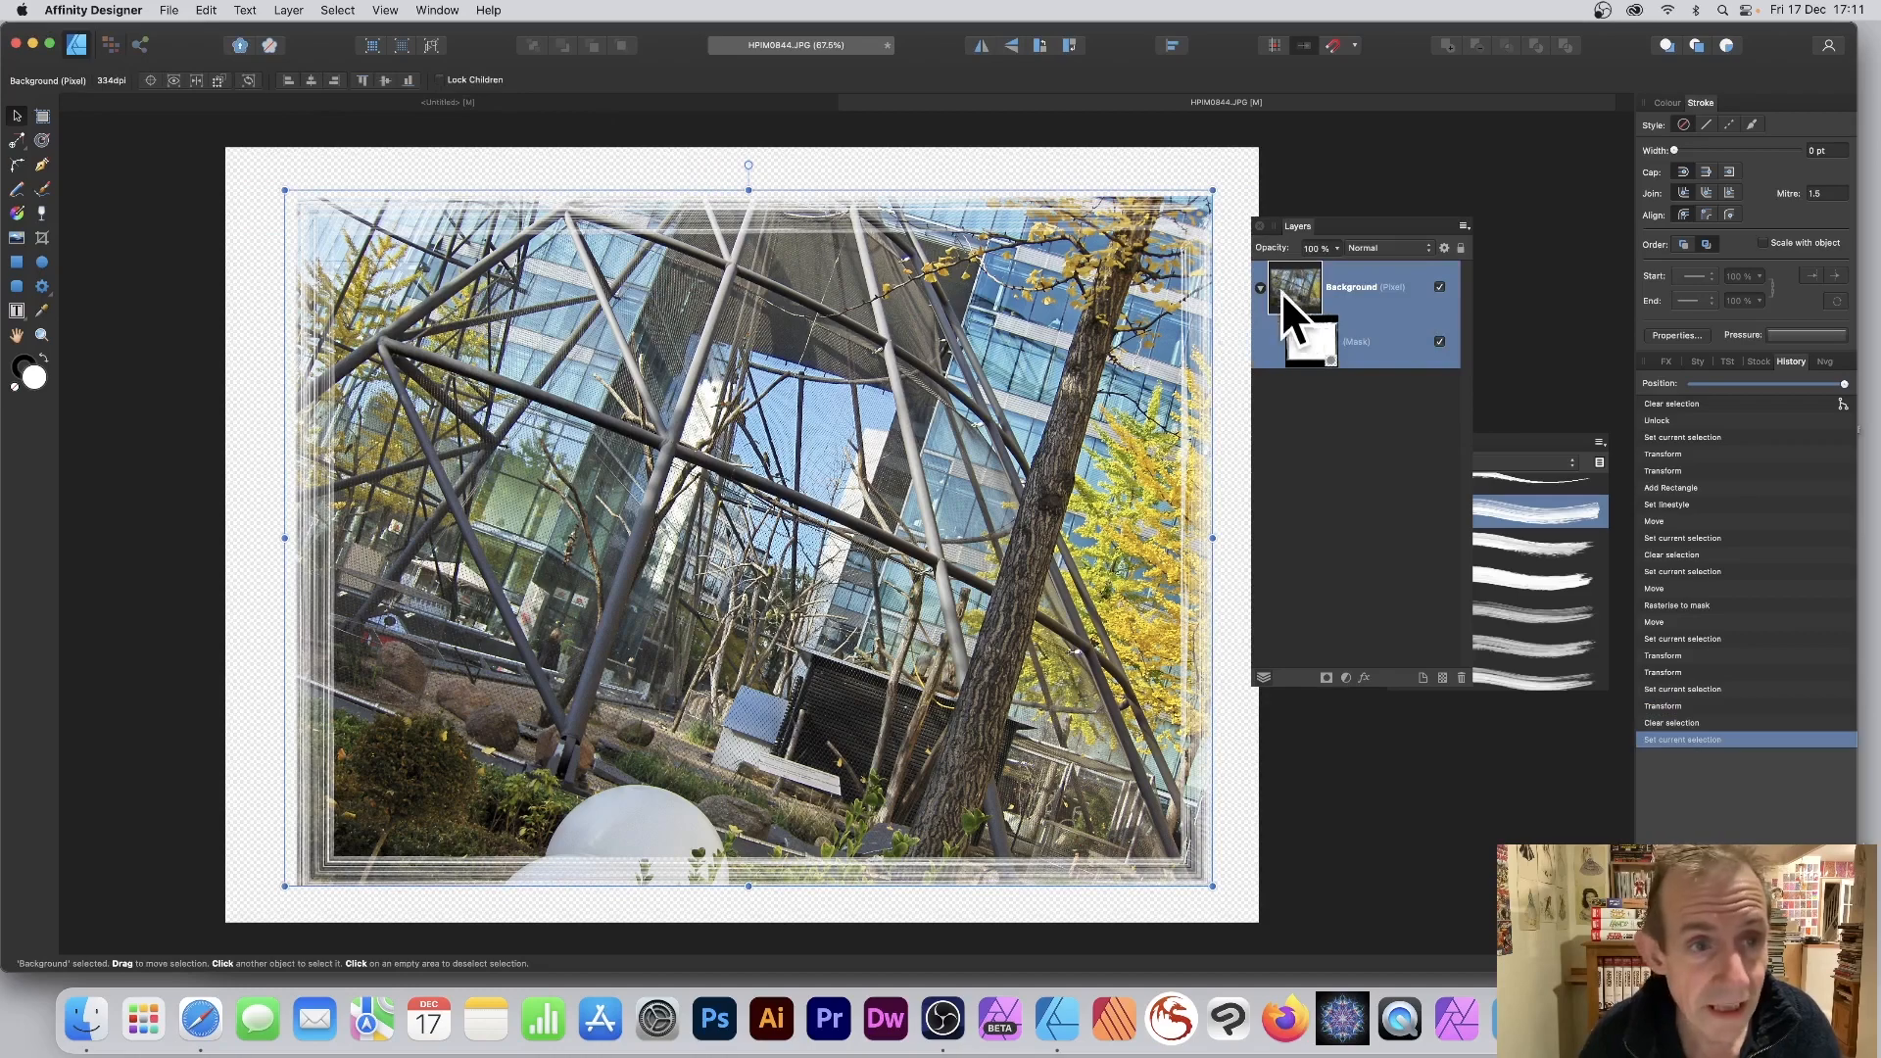